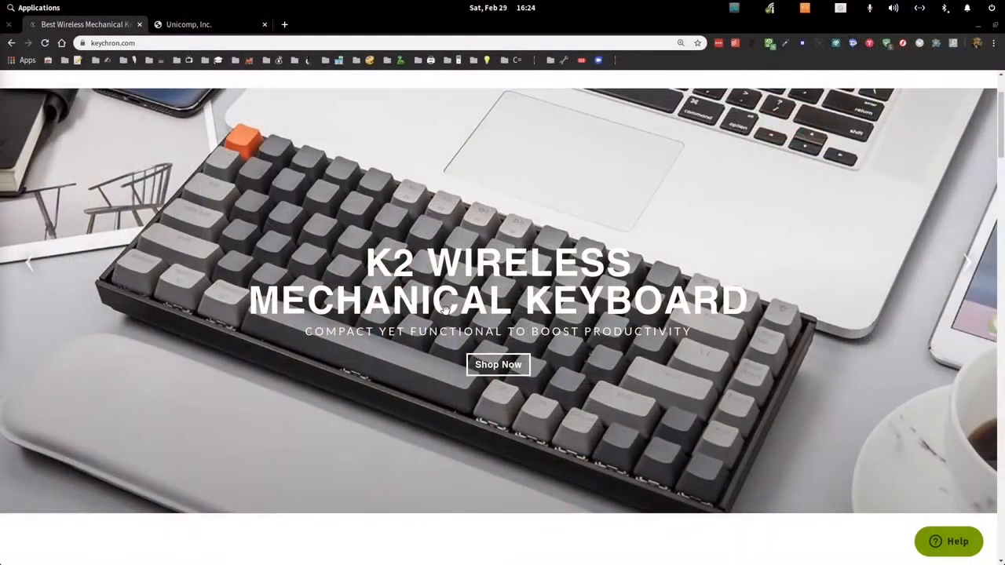
mouse_move(182, 212)
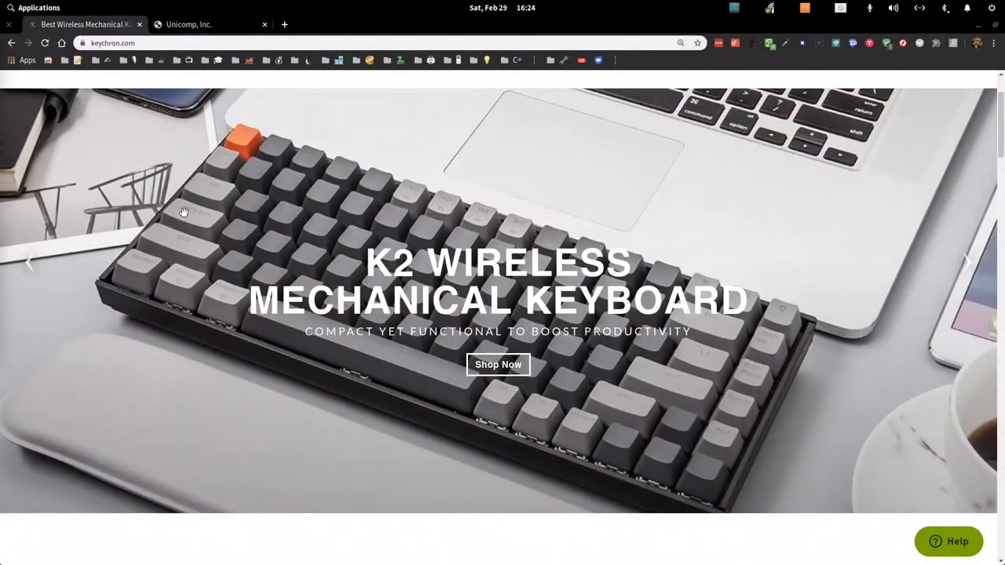
Read the Keychron home page down to the Wireless & Wired section, then switch to the Unicomp, Inc. tab
scroll(down, 3)
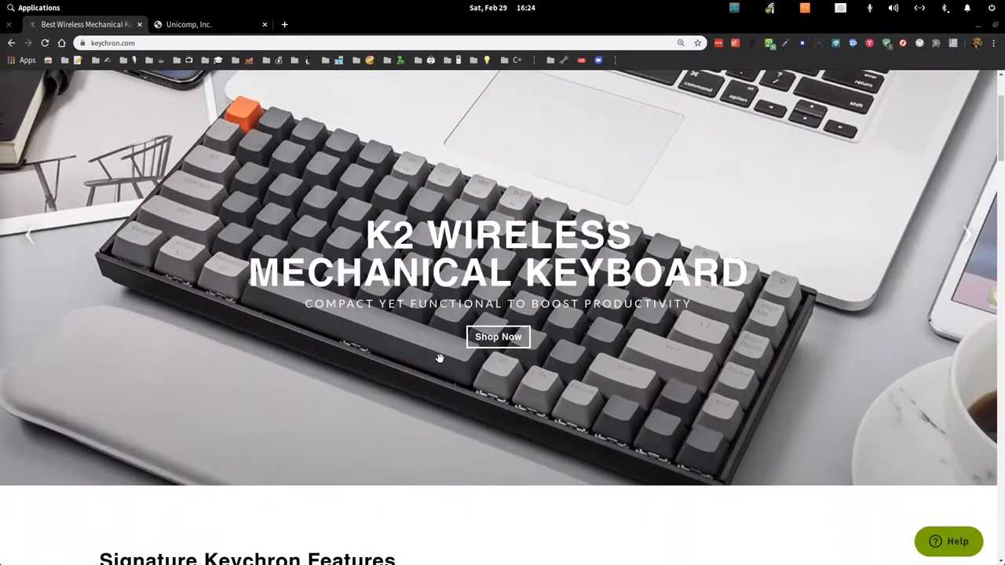
scroll(down, 3)
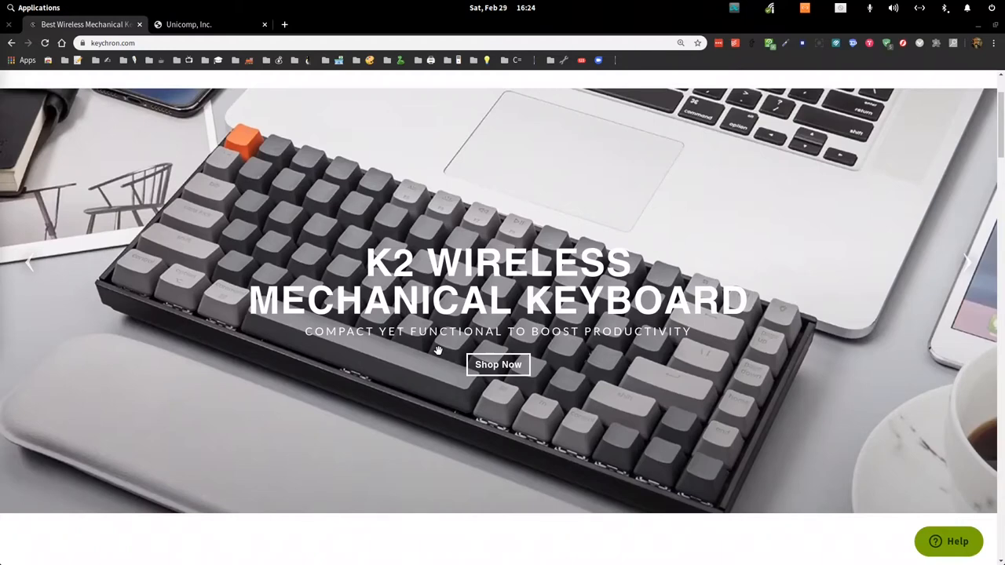
scroll(down, 3)
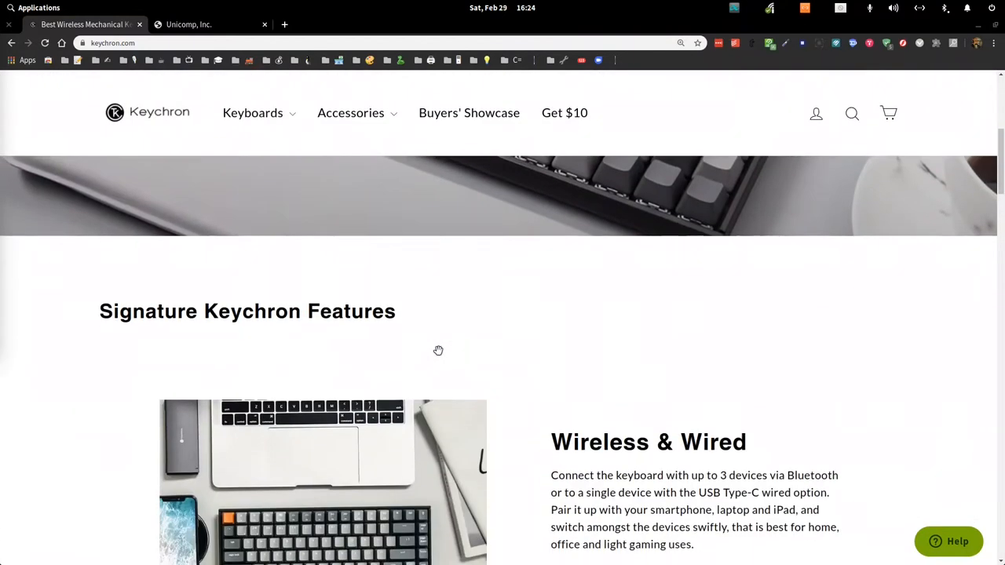
scroll(down, 3)
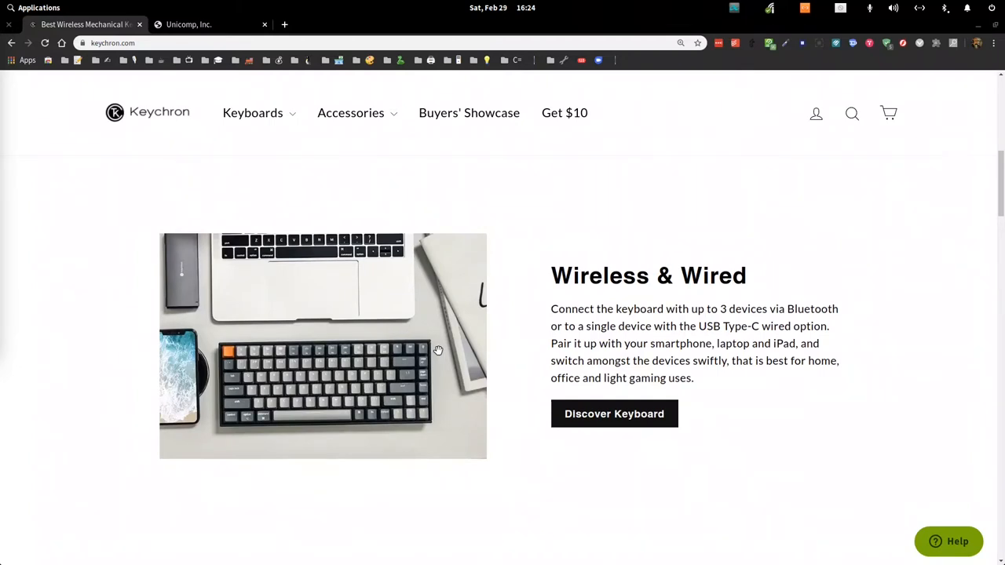
click(189, 25)
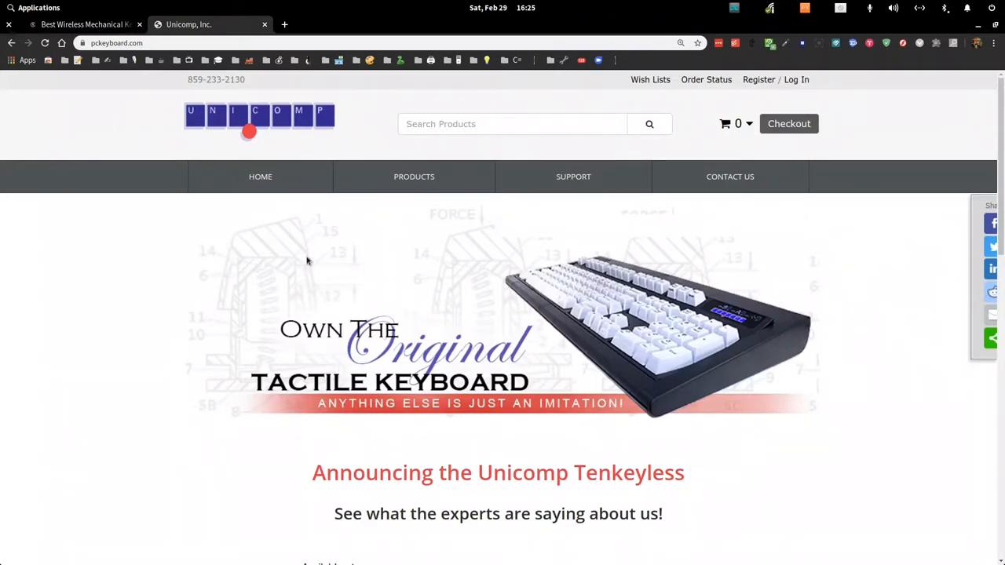
scroll(down, 3)
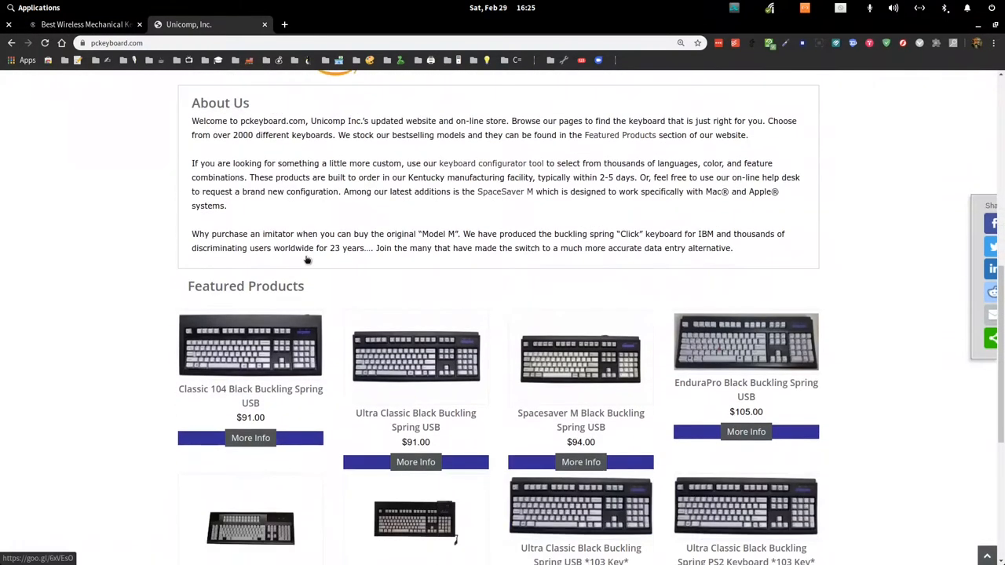
scroll(down, 3)
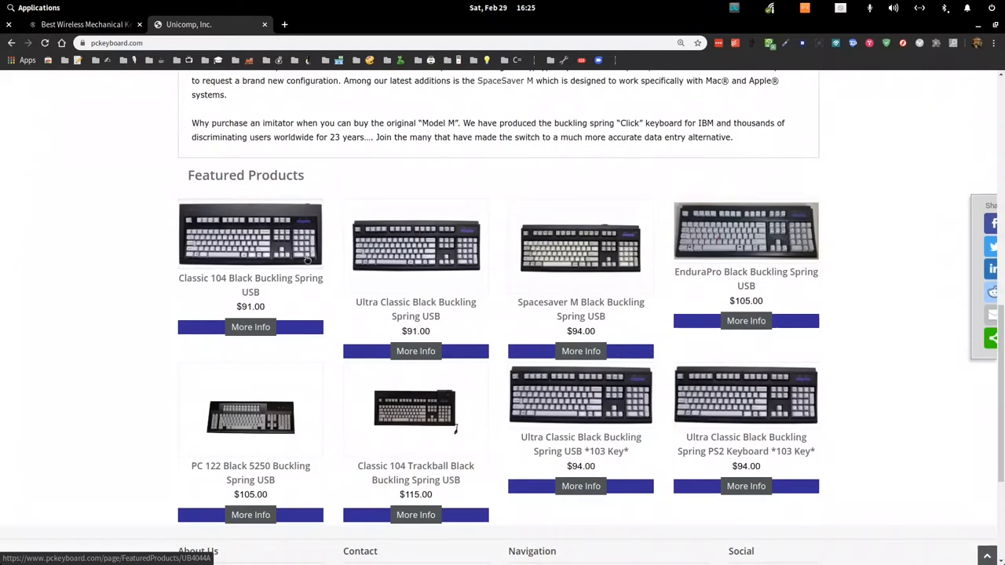
scroll(down, 3)
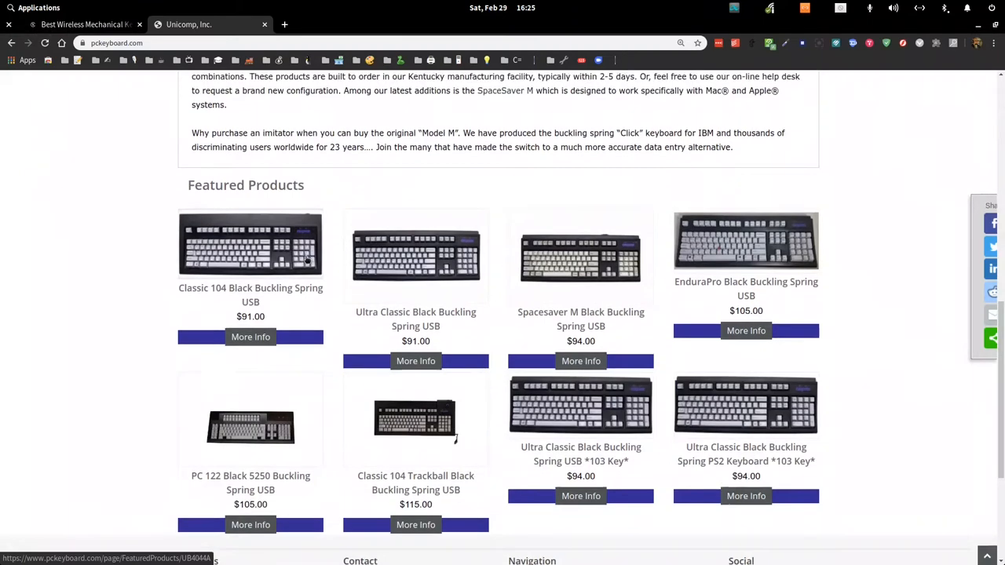
scroll(up, 3)
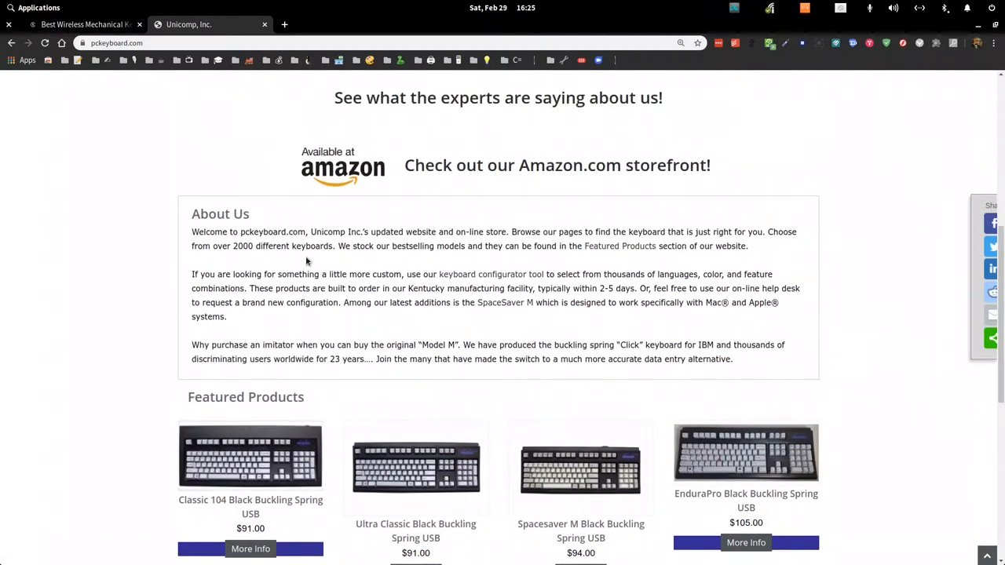
scroll(down, 3)
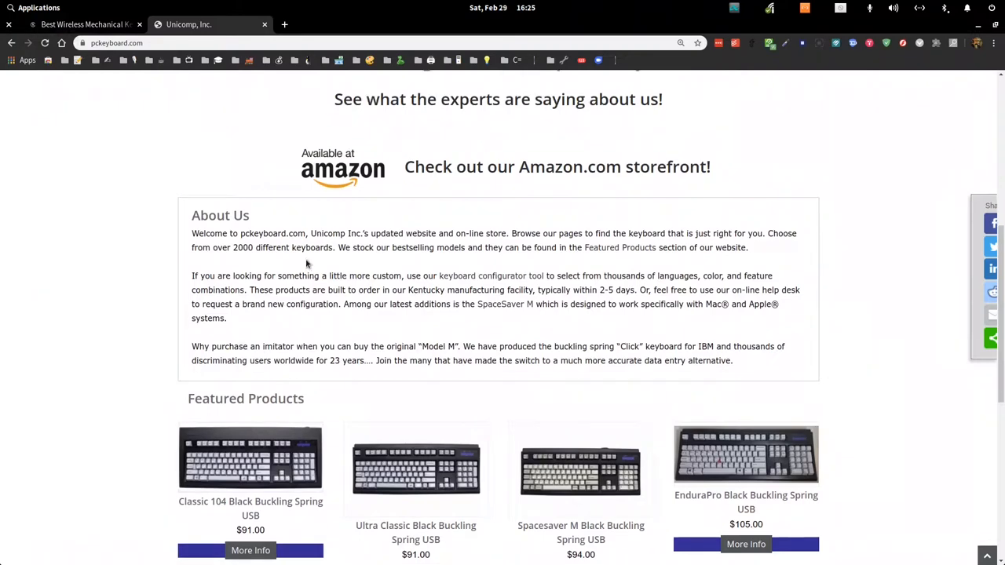
scroll(up, 3)
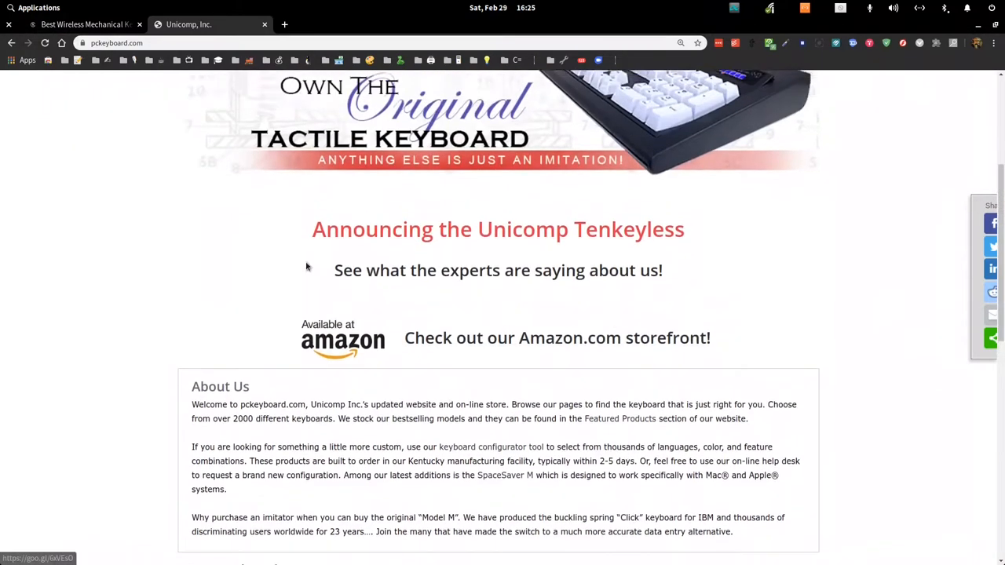
scroll(up, 3)
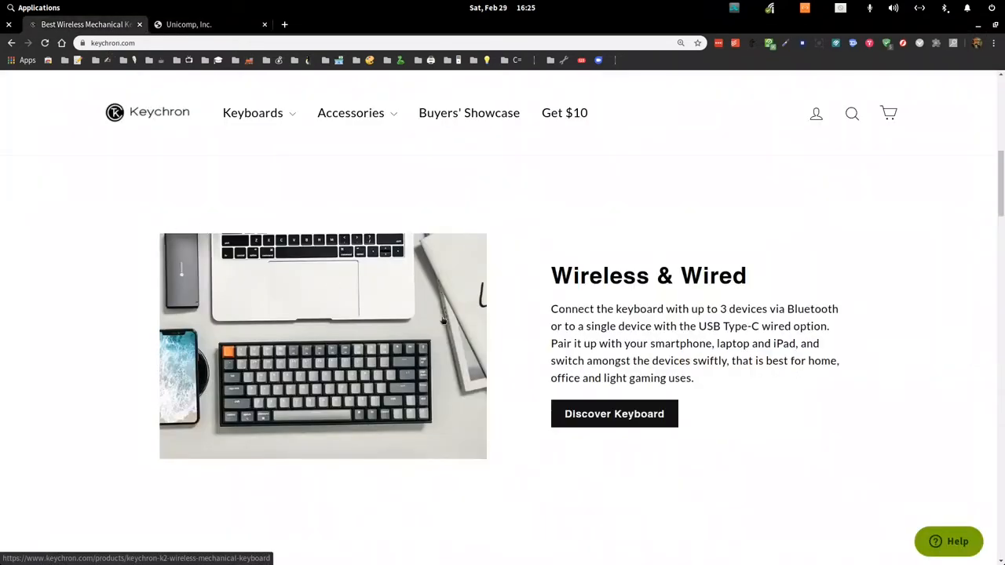
Highlight 'USB Type-C wired option' in the Wireless & Wired paragraph on the Keychron page
scroll(down, 3)
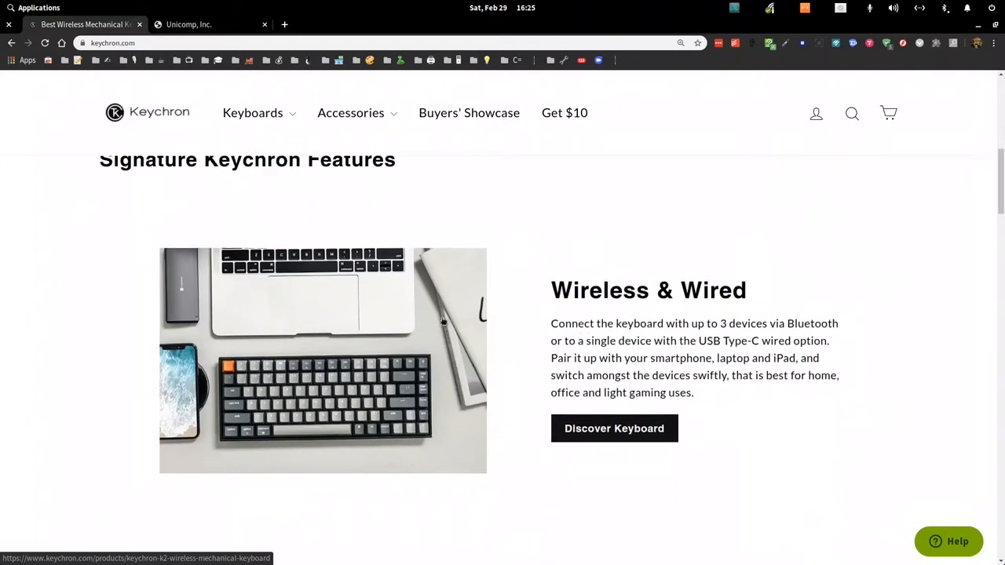
scroll(down, 3)
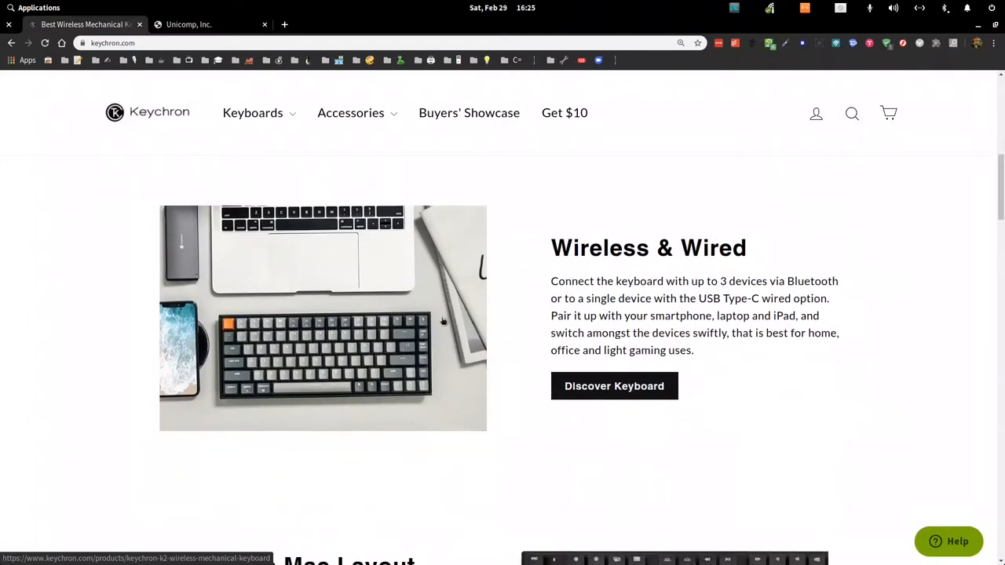
mouse_move(528, 324)
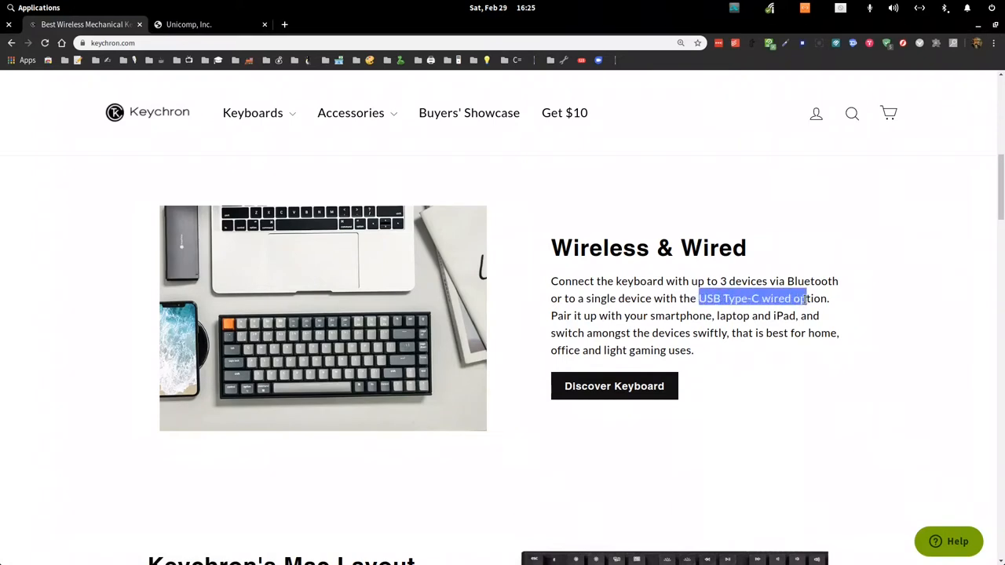
drag(804, 298, 829, 298)
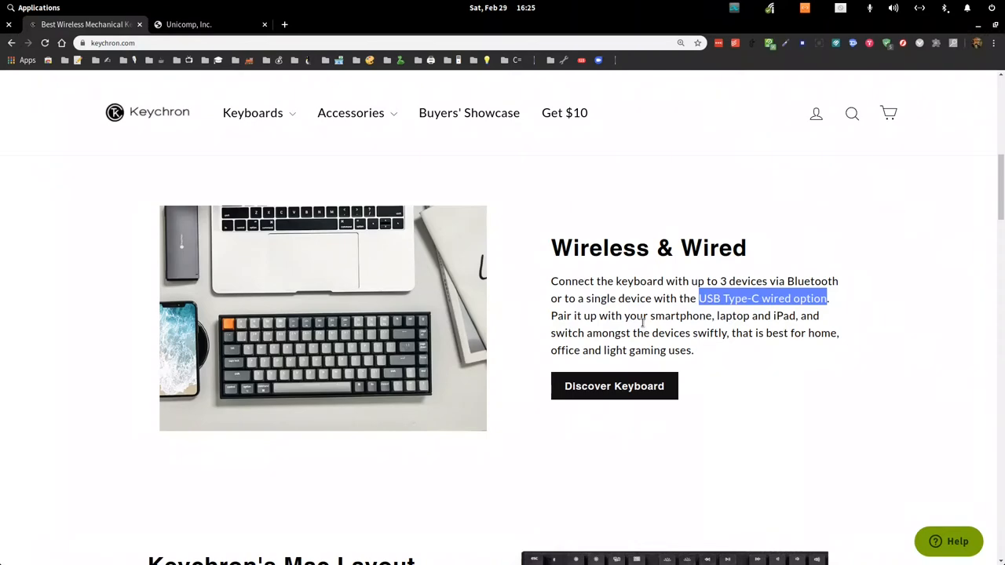
Scroll the Keychron page down to the Mac Layout section with macOS media keys F1–F12
scroll(down, 3)
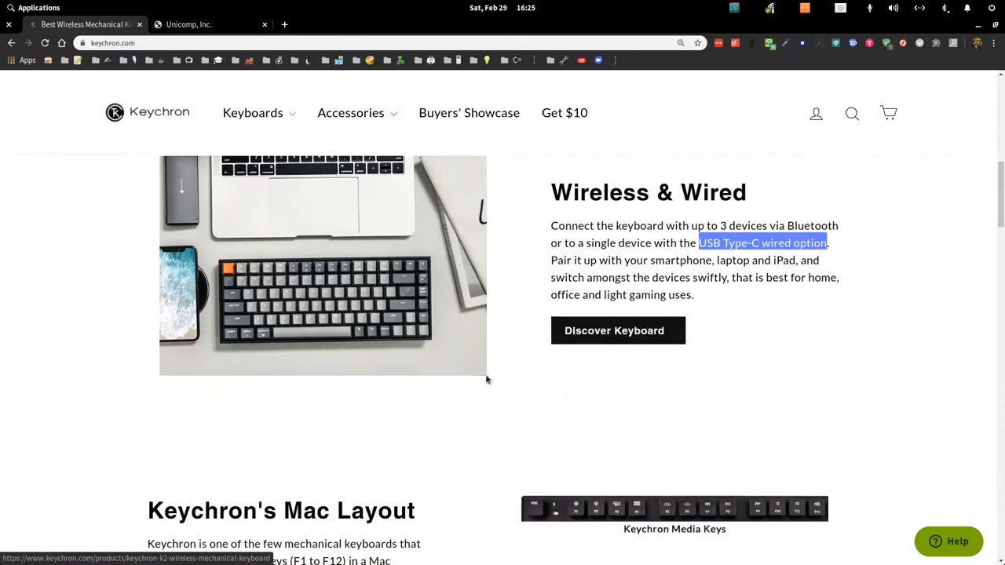
scroll(down, 3)
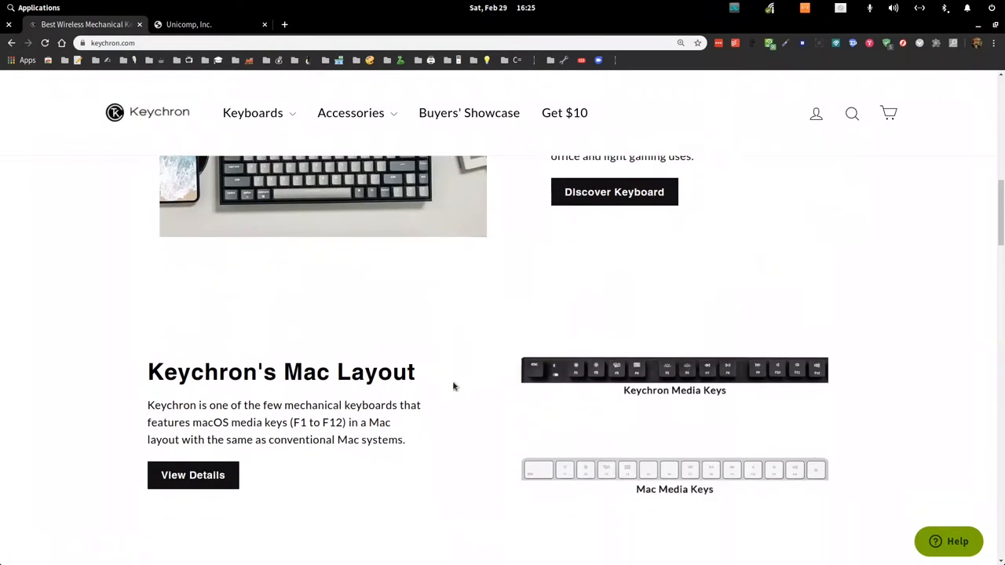
scroll(down, 3)
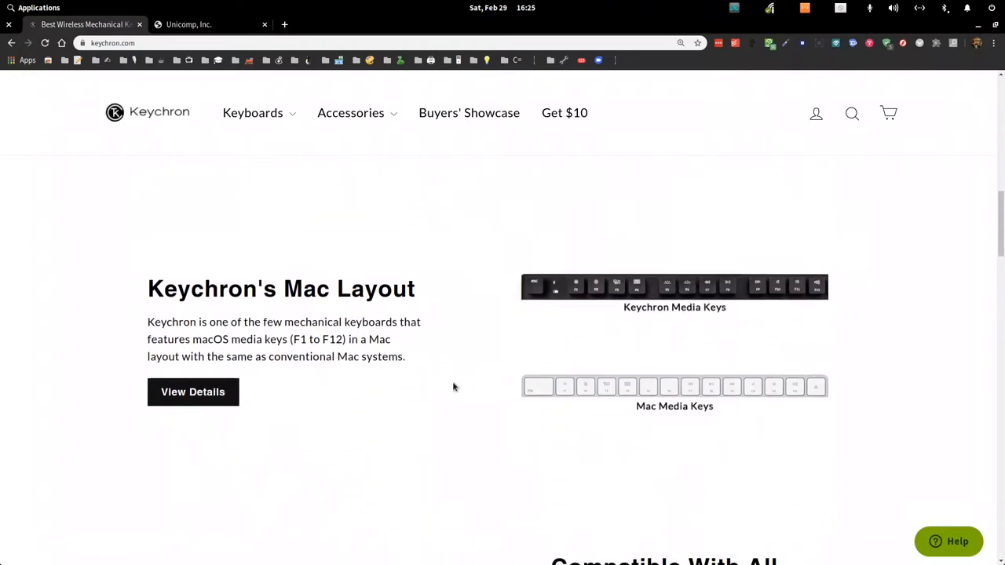
mouse_move(702, 368)
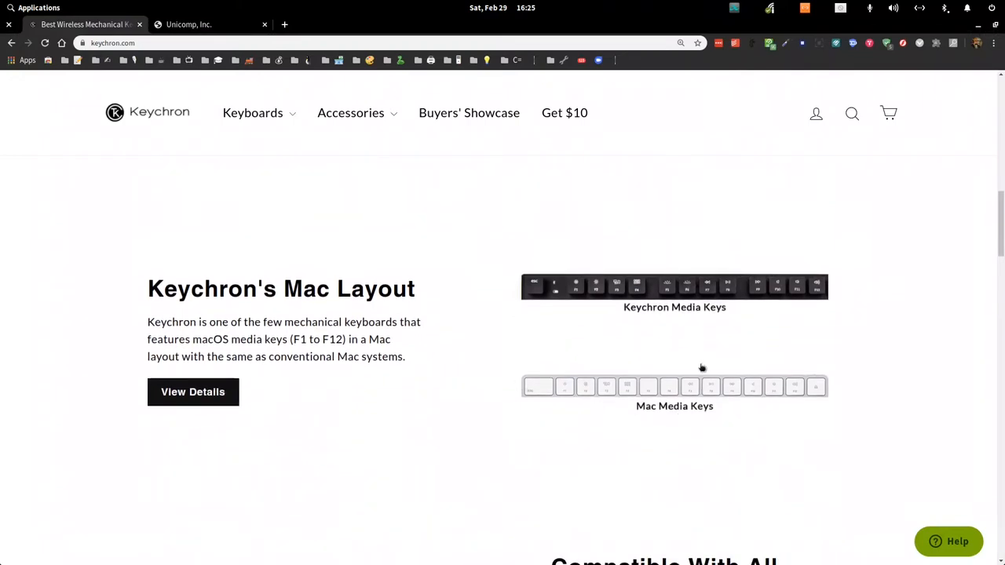
mouse_move(618, 367)
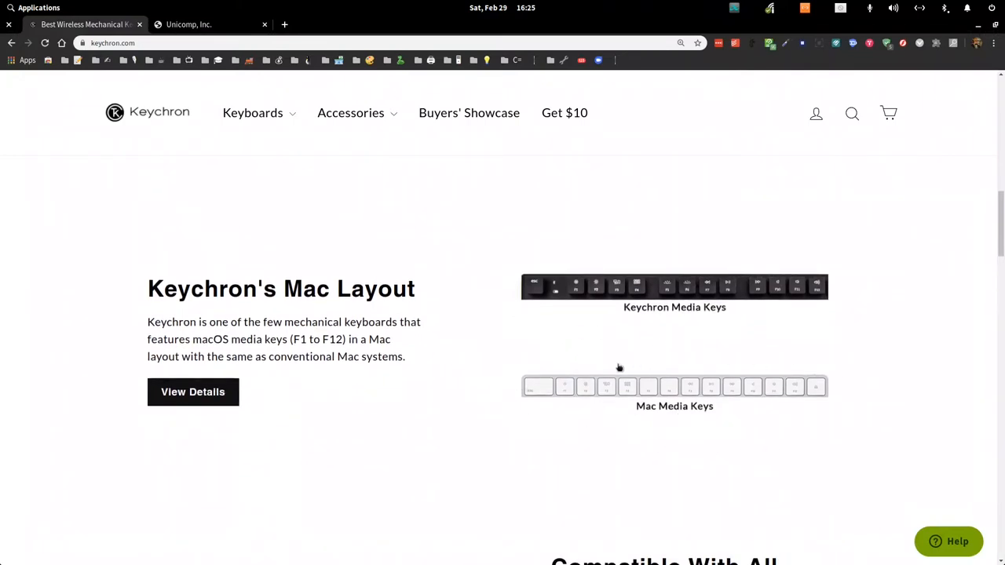